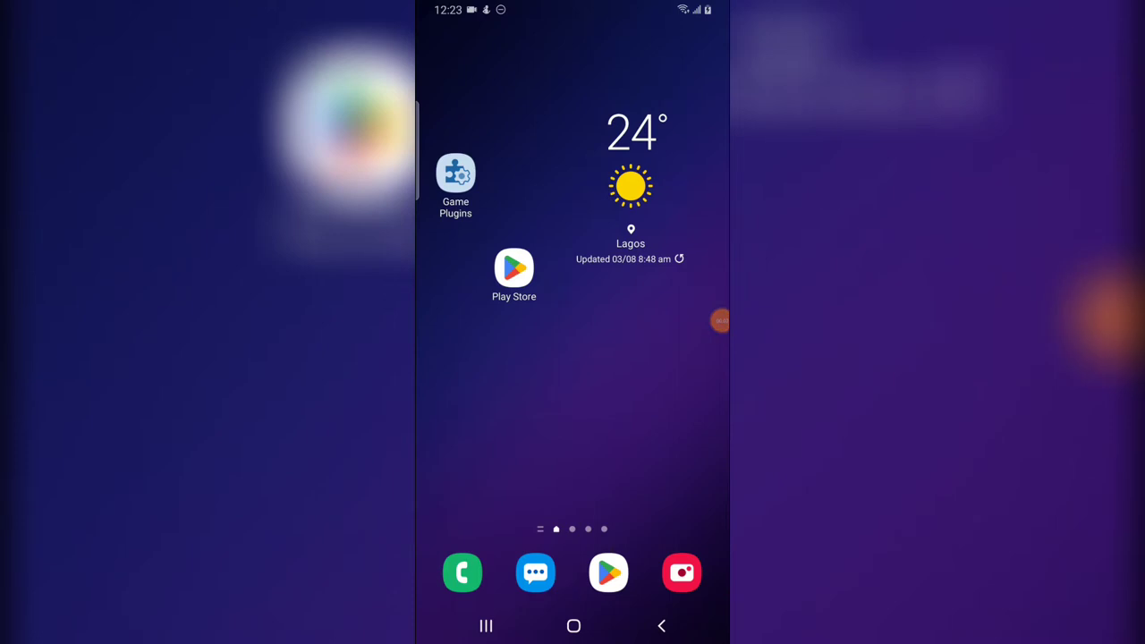
pyautogui.moveTo(719, 322)
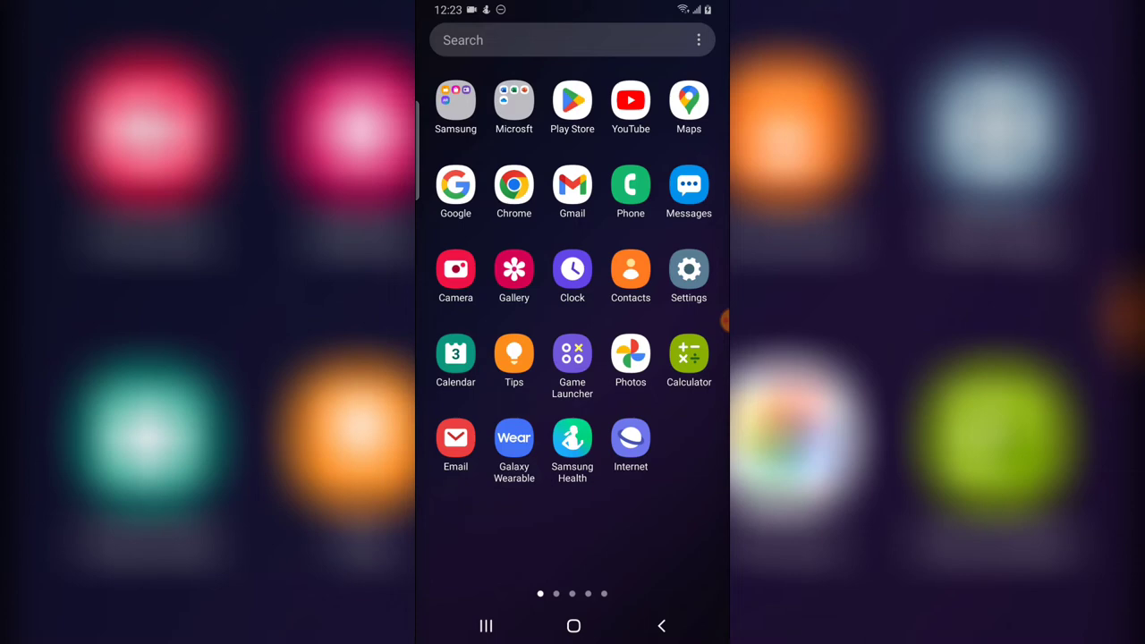
# - Launch YouTube and reach its Settings page through the account menu
pyautogui.click(630, 100)
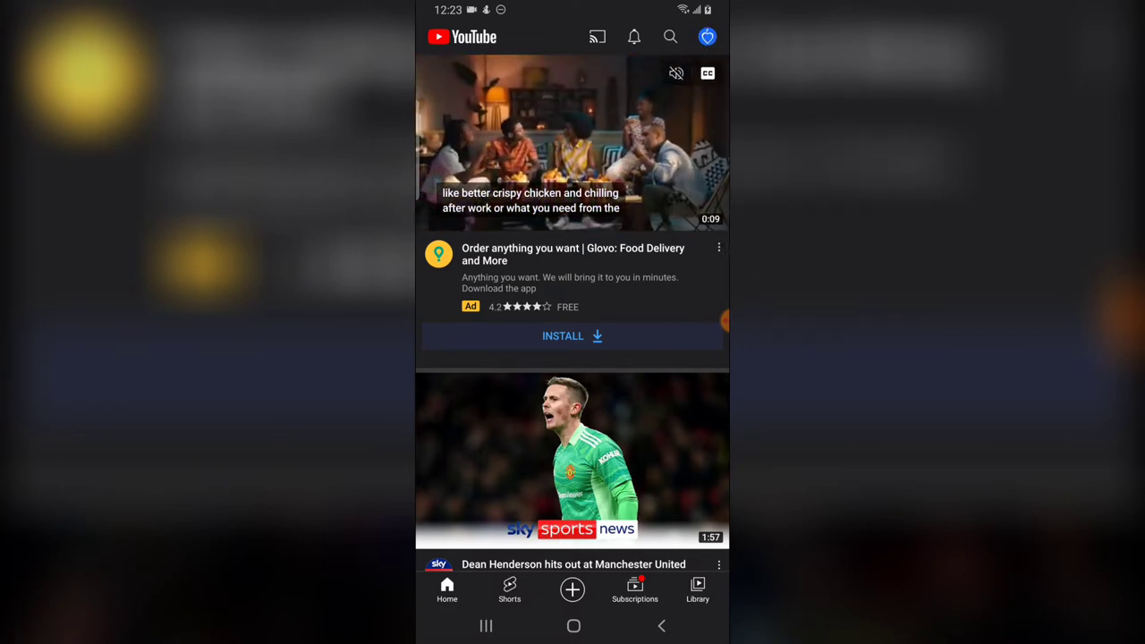
pyautogui.click(706, 35)
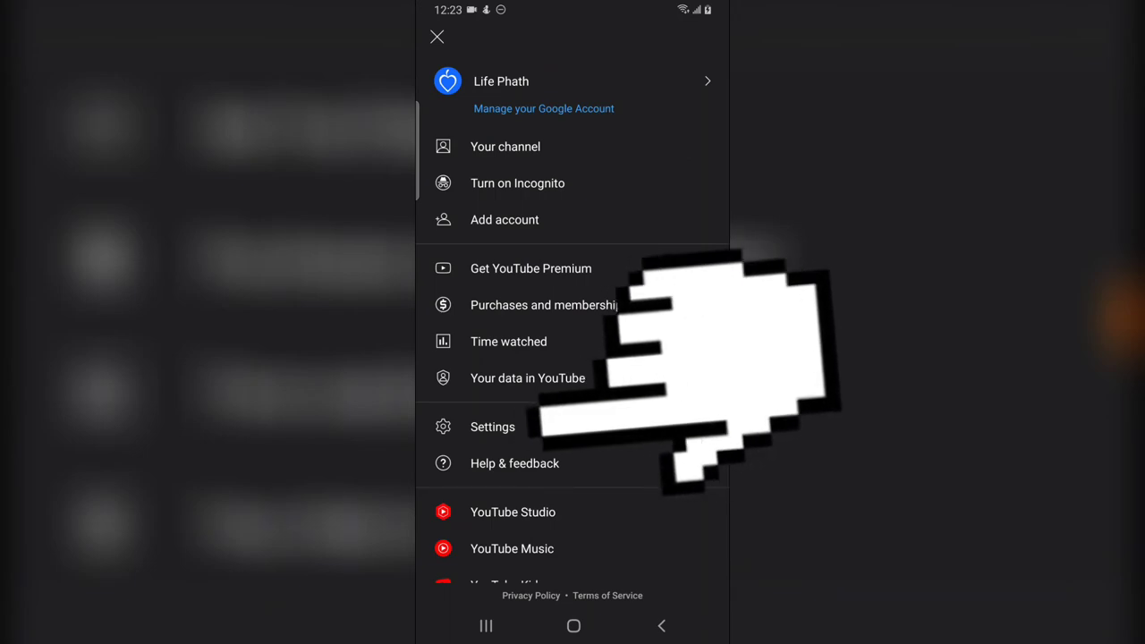
pyautogui.click(491, 425)
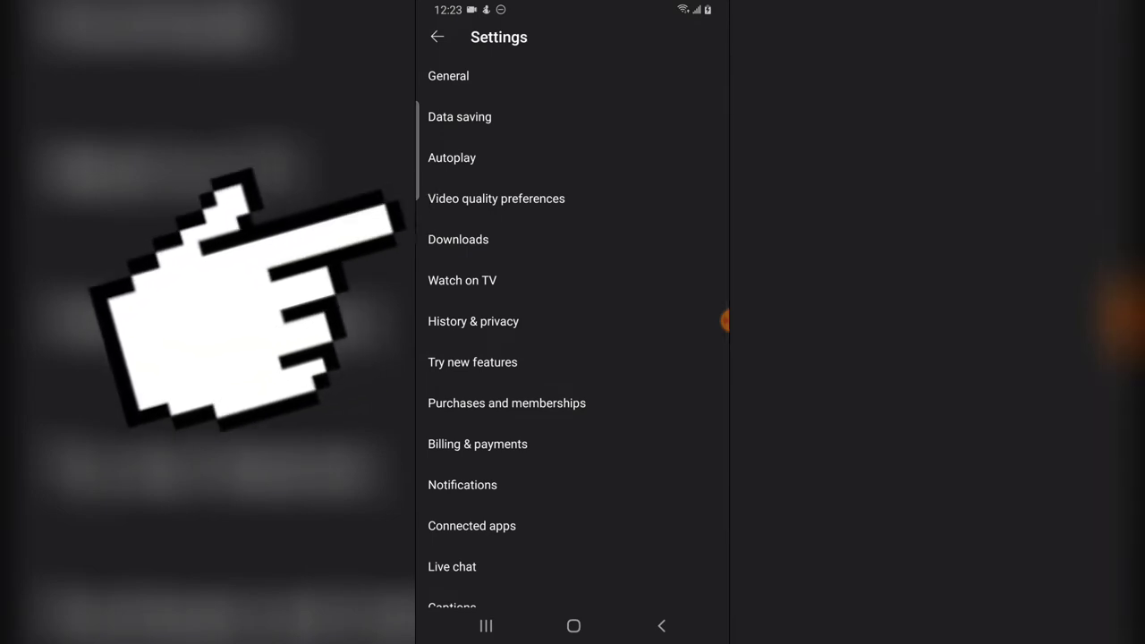
# - Set Video quality preferences to Higher picture quality for mobile networks and Wi-Fi, then return to the home feed
pyautogui.click(497, 199)
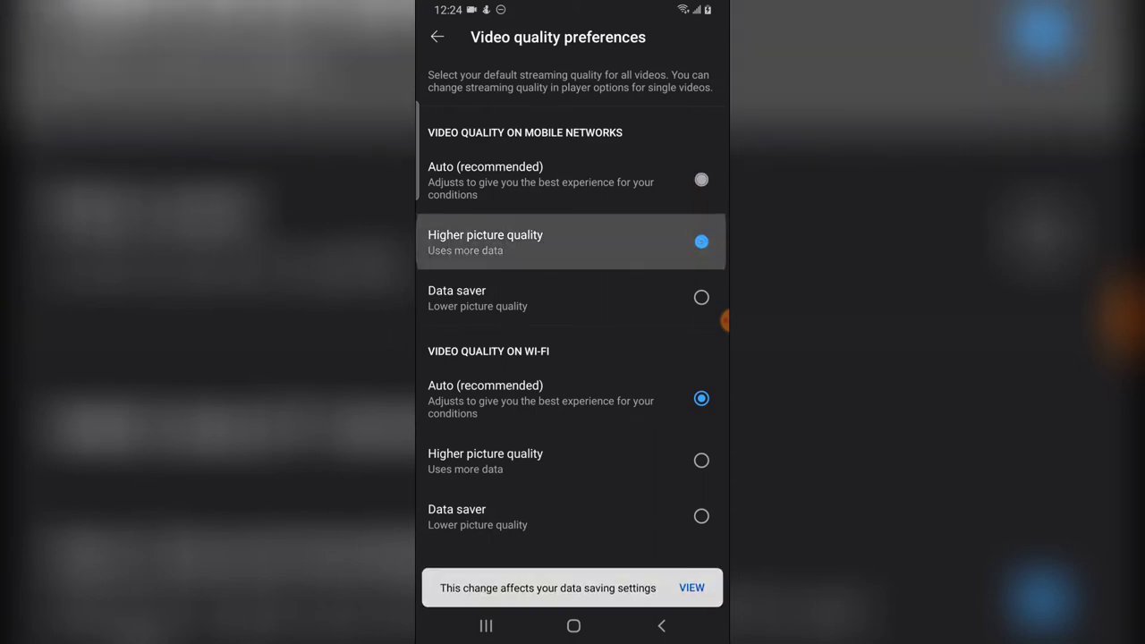
pyautogui.click(701, 241)
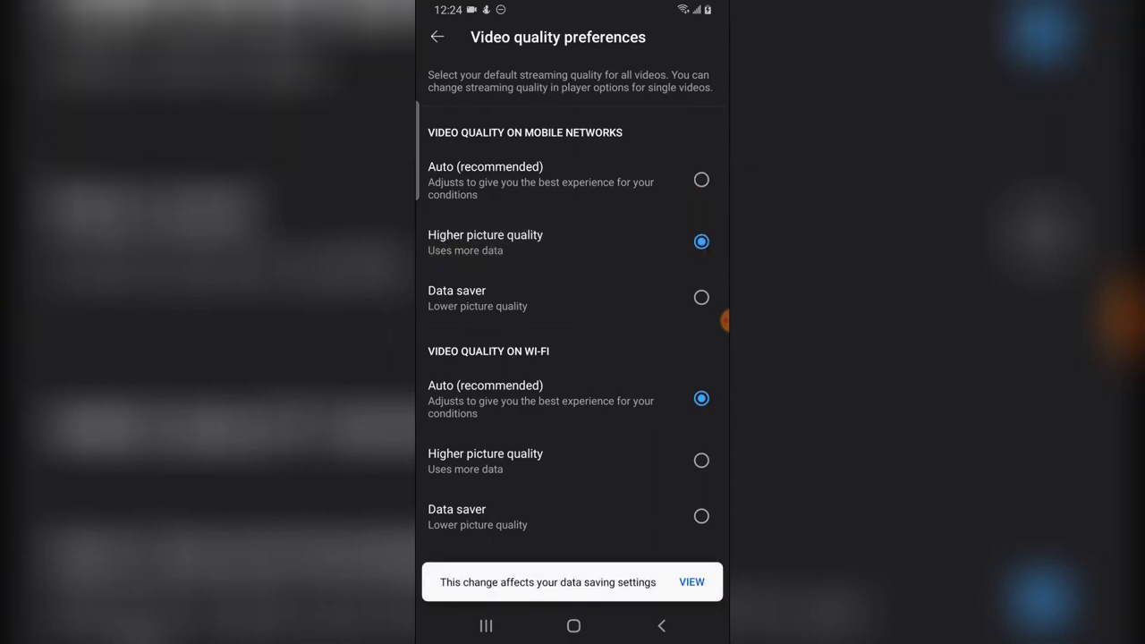
pyautogui.click(701, 459)
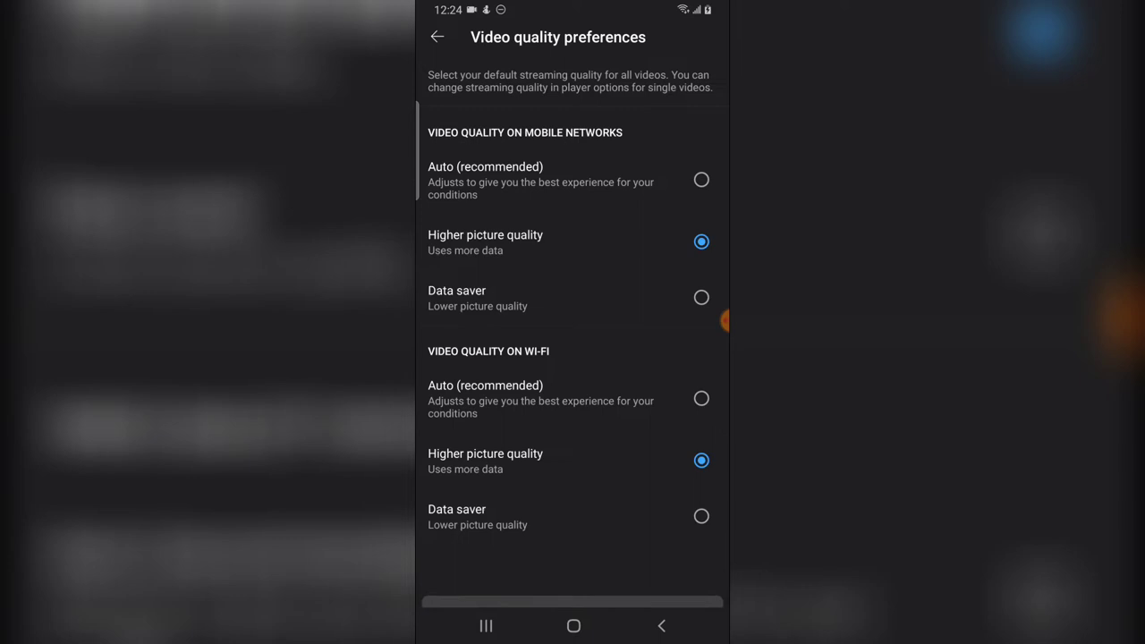
pyautogui.click(436, 36)
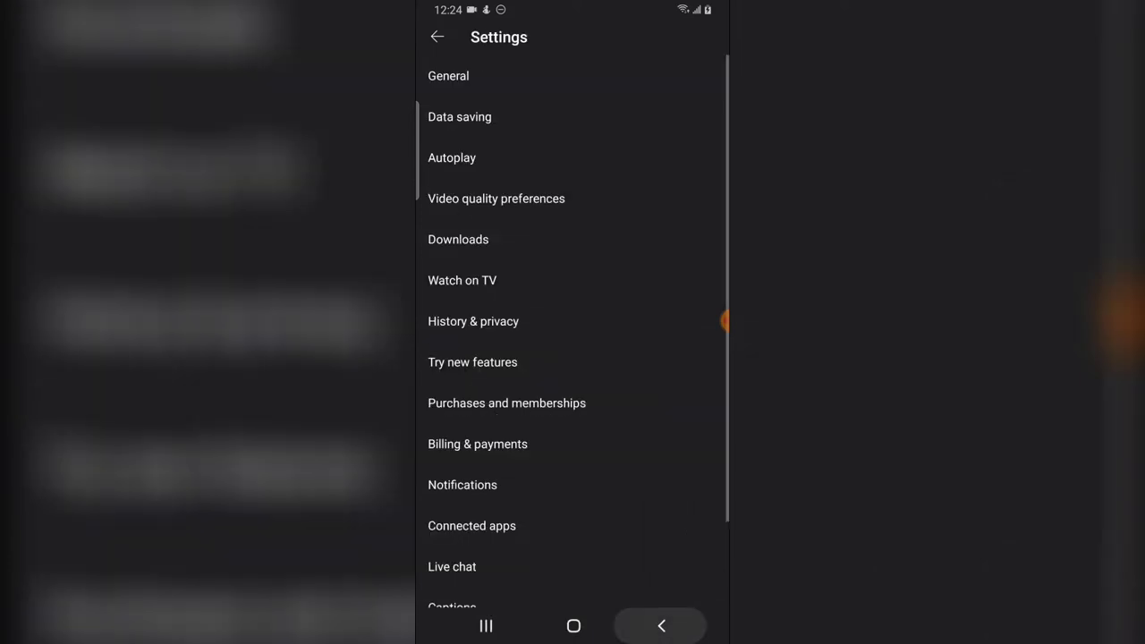
pyautogui.click(436, 35)
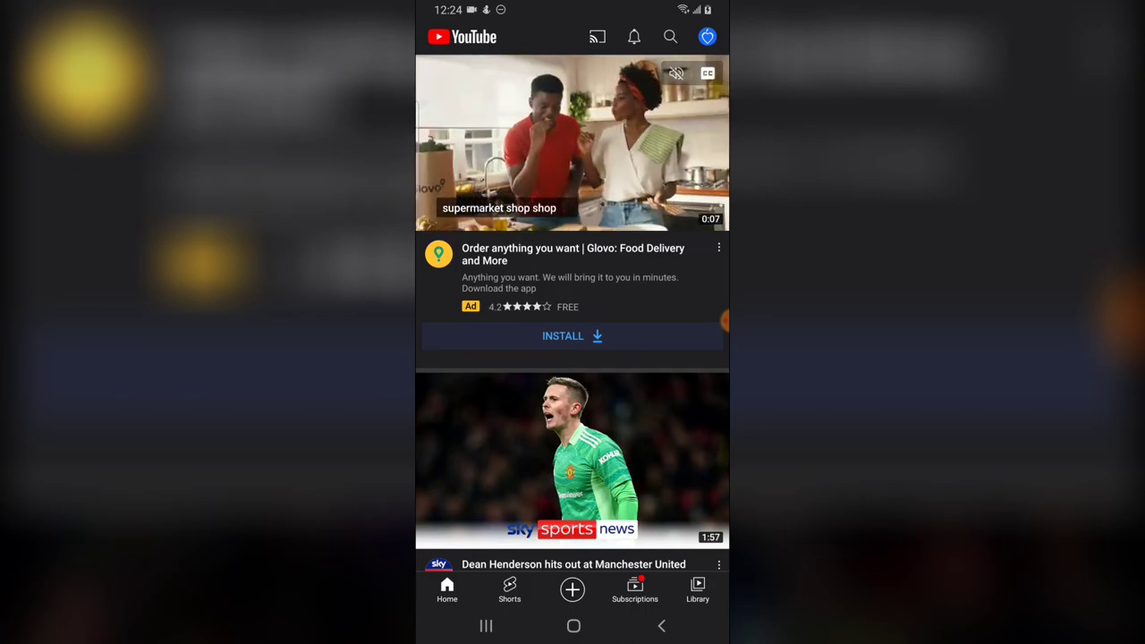
# - Play the Glovo food delivery video, pause it, and show its player options menu
pyautogui.click(572, 462)
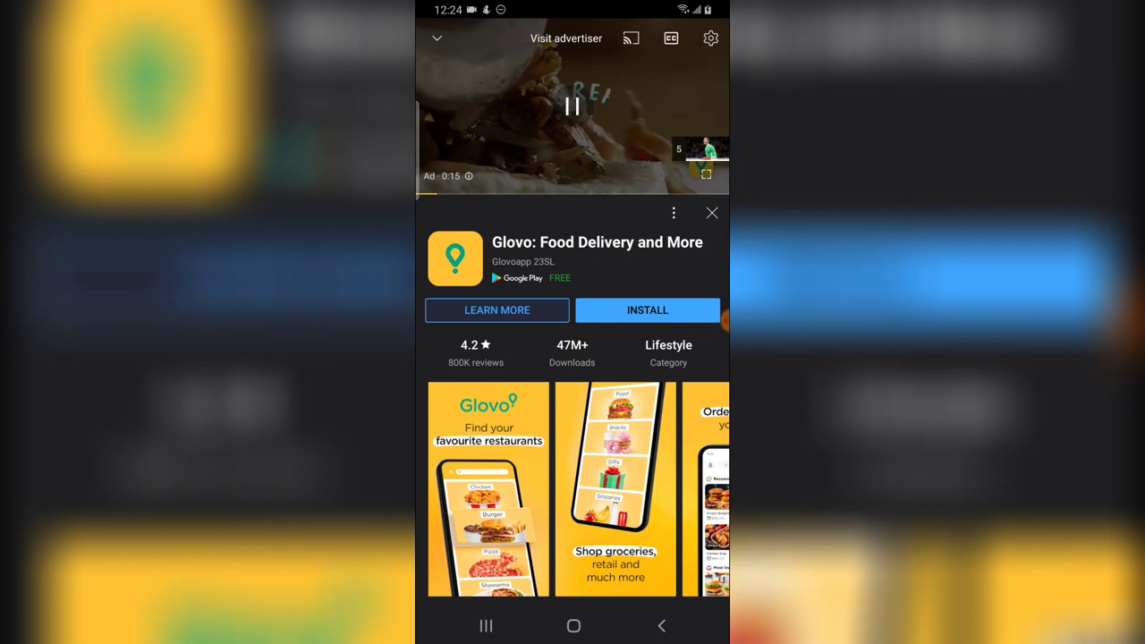
pyautogui.click(572, 107)
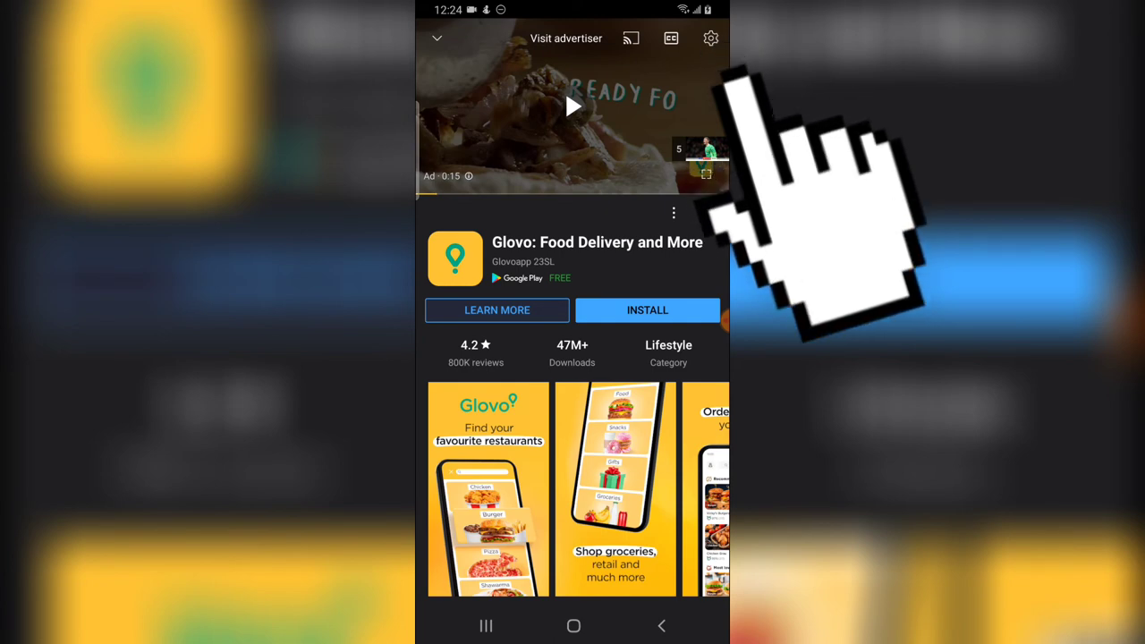
pyautogui.click(710, 37)
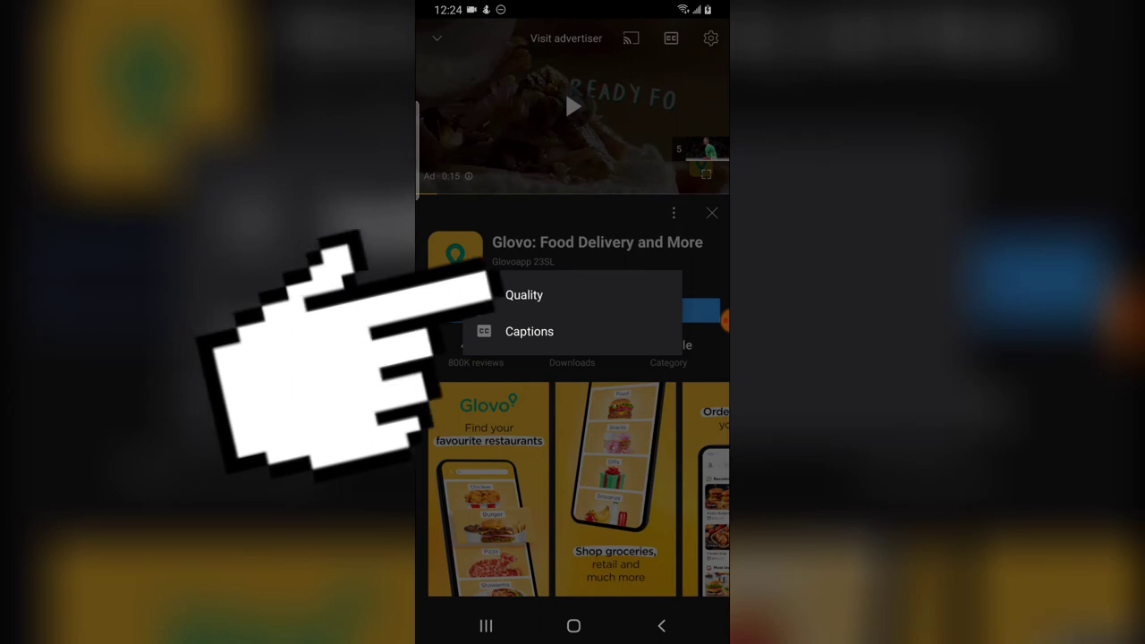
# - Pick a specific resolution (720p) for the video via Quality > Advanced, then go to the Android home screen
pyautogui.click(524, 293)
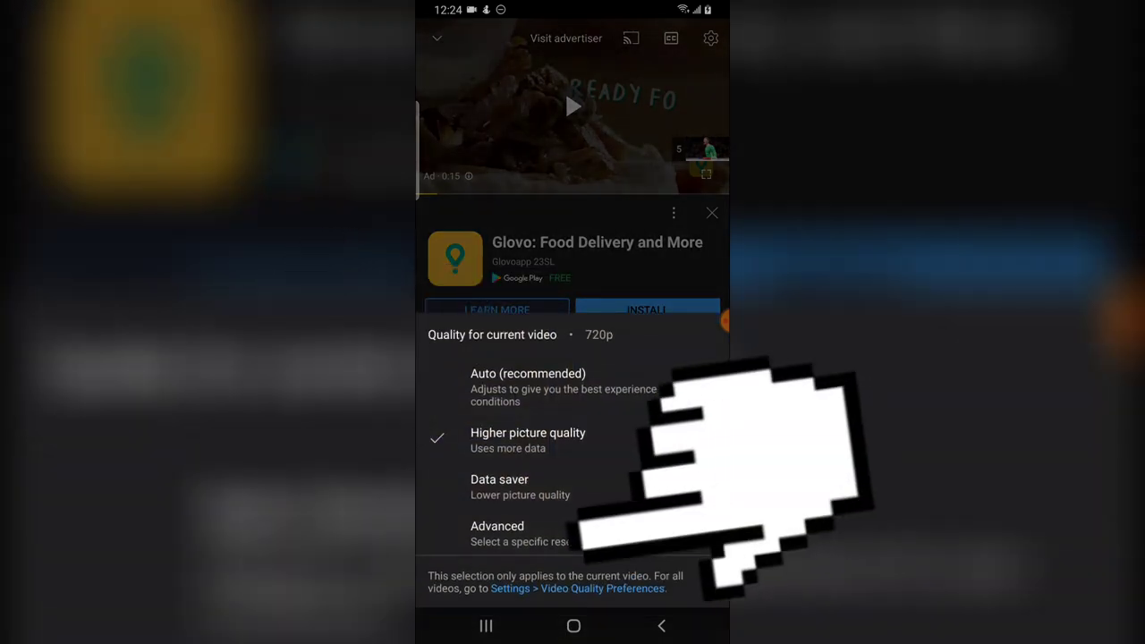
pyautogui.moveTo(760, 465)
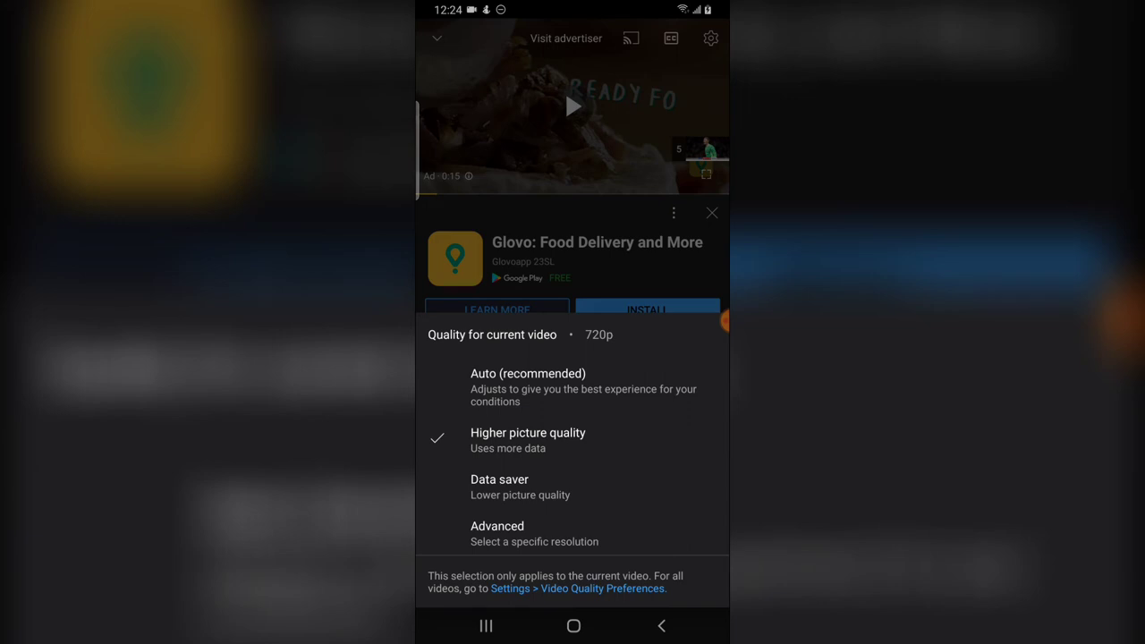
pyautogui.click(497, 533)
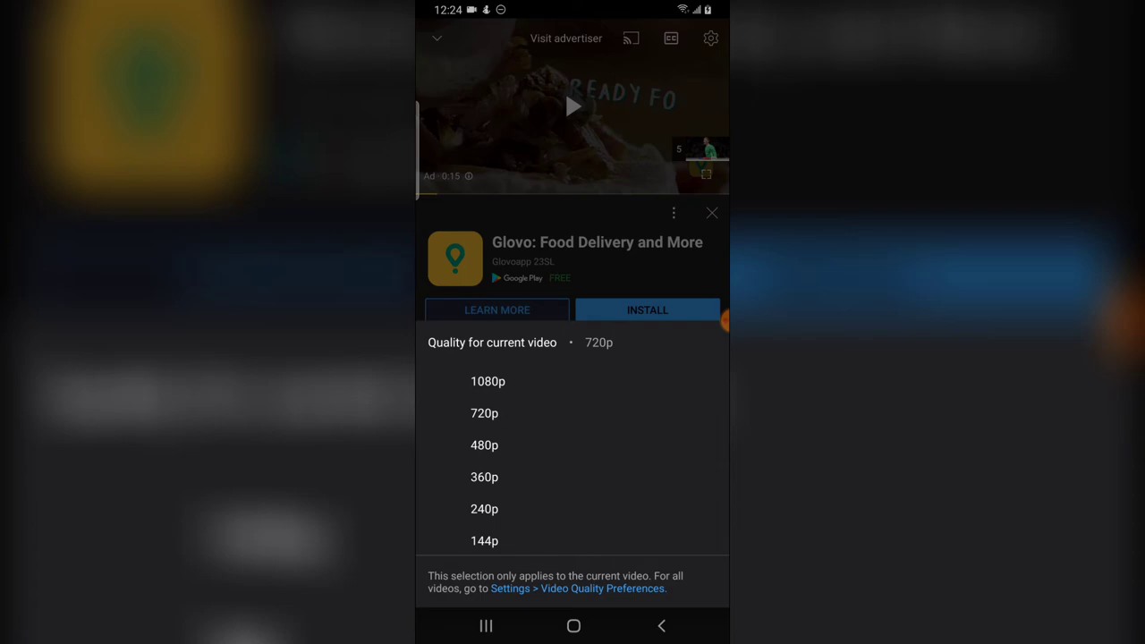
pyautogui.click(487, 381)
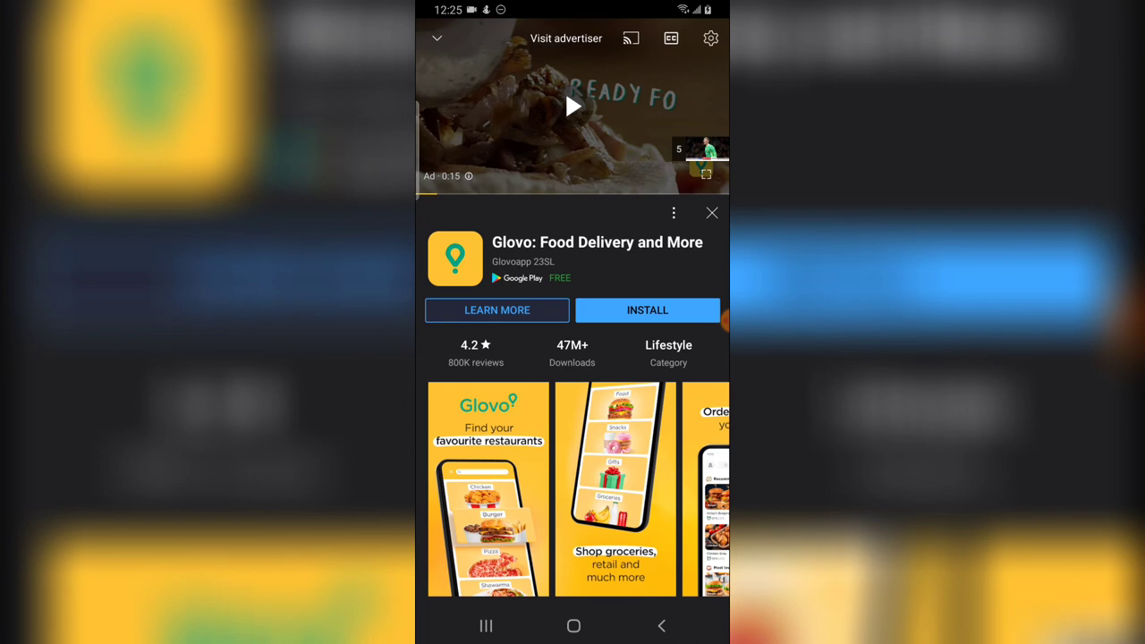
pyautogui.click(573, 626)
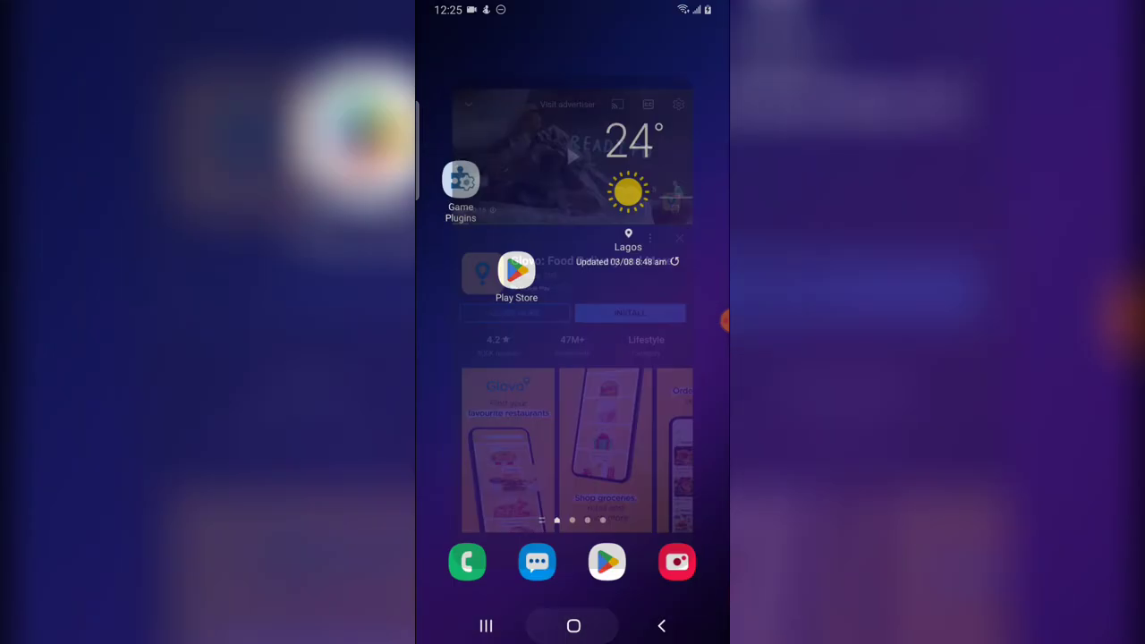